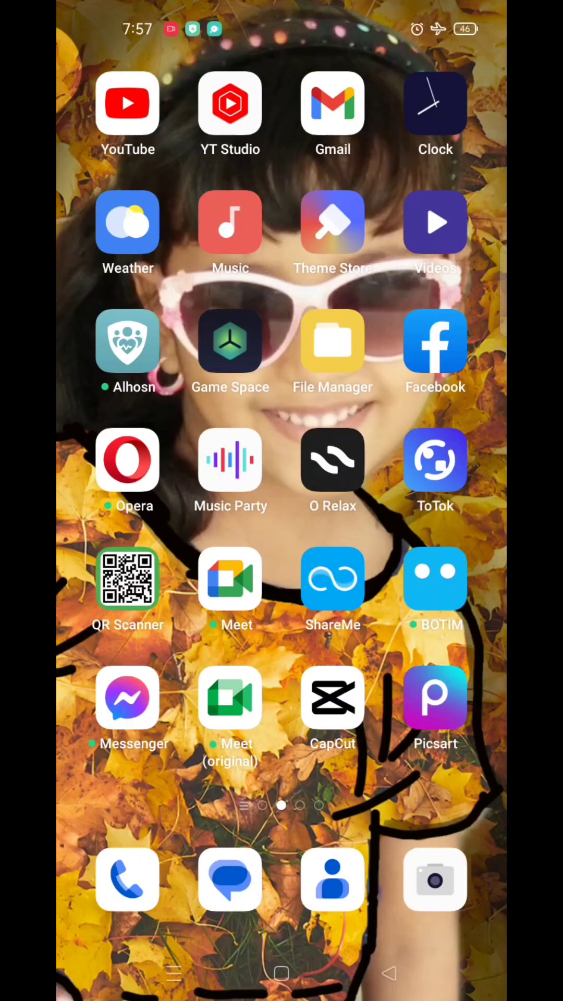
Launch PicsArt and load the hand-holding-phone photo into the editor.
click(435, 696)
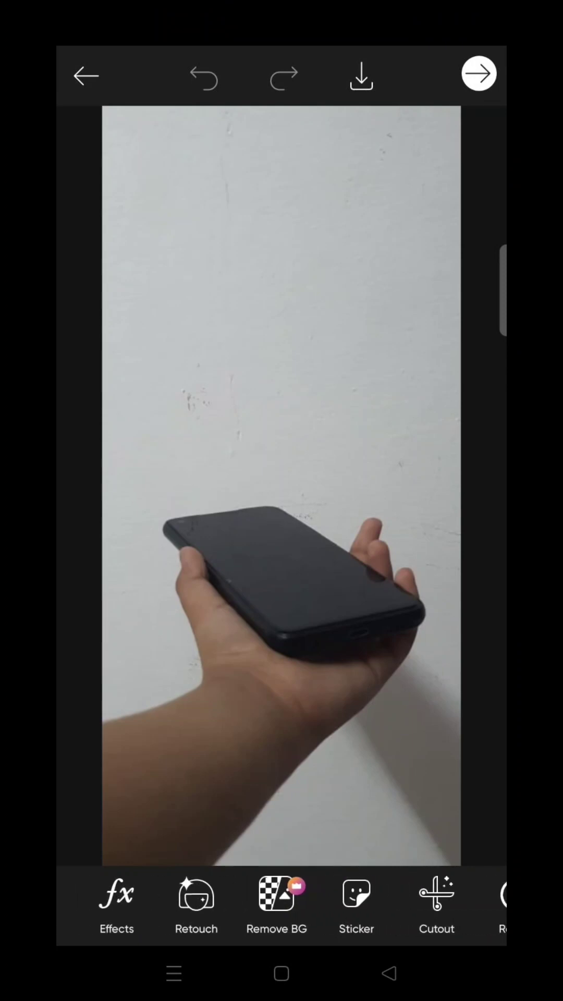
Add the haunted house sticker on top of the phone and apply it.
click(356, 893)
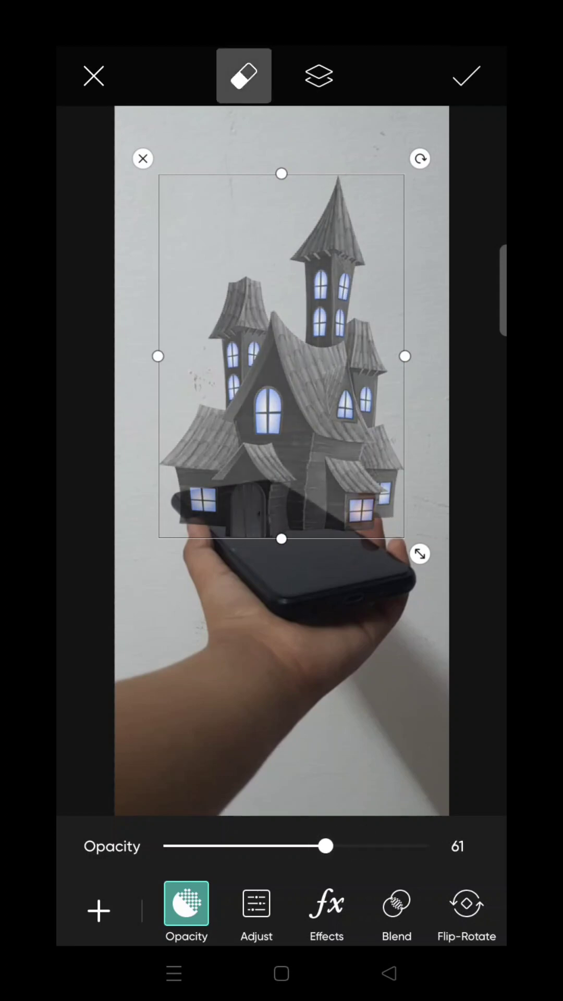
click(244, 75)
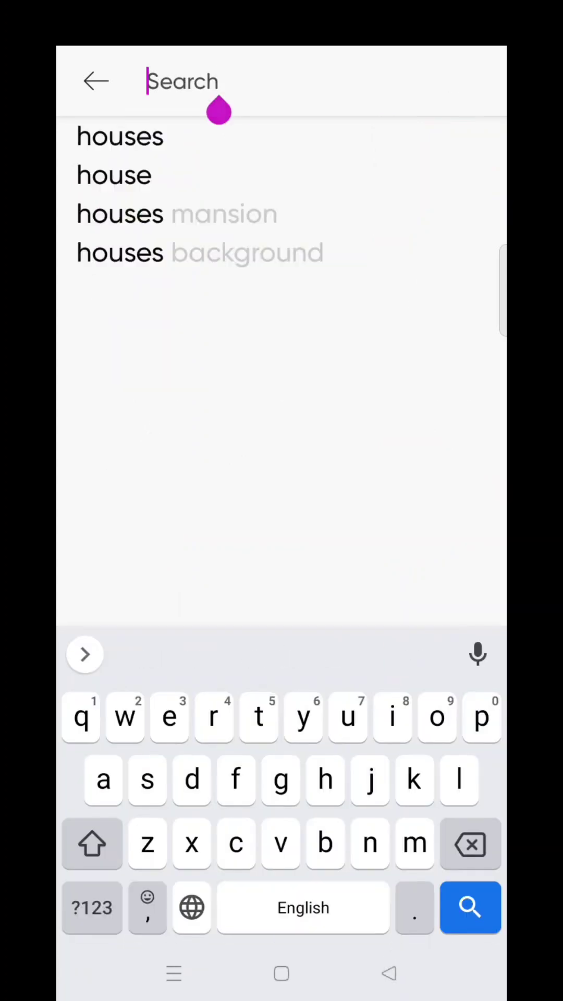
Search images for 'grass' and add the pink flower patch under the house.
text(grass)
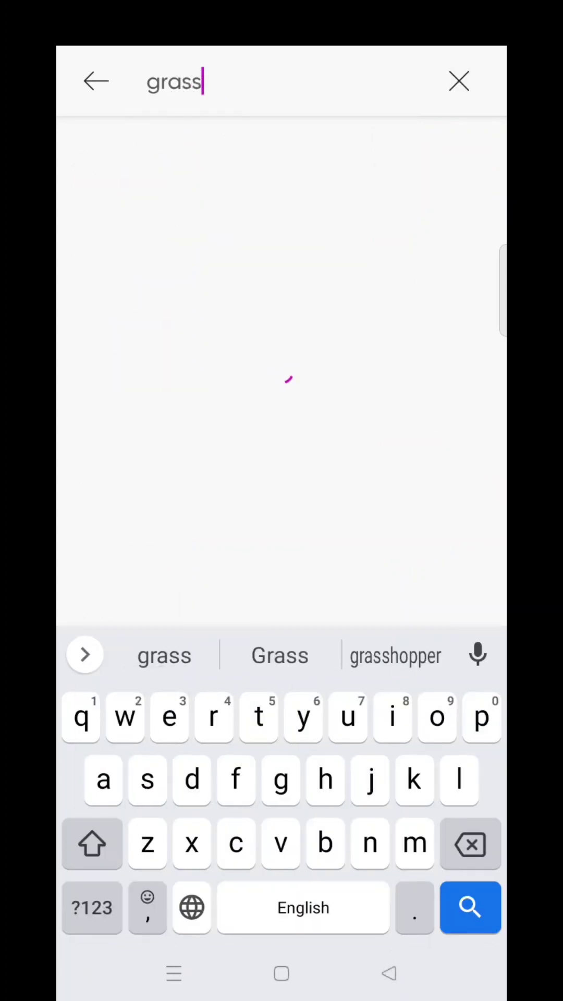
click(470, 907)
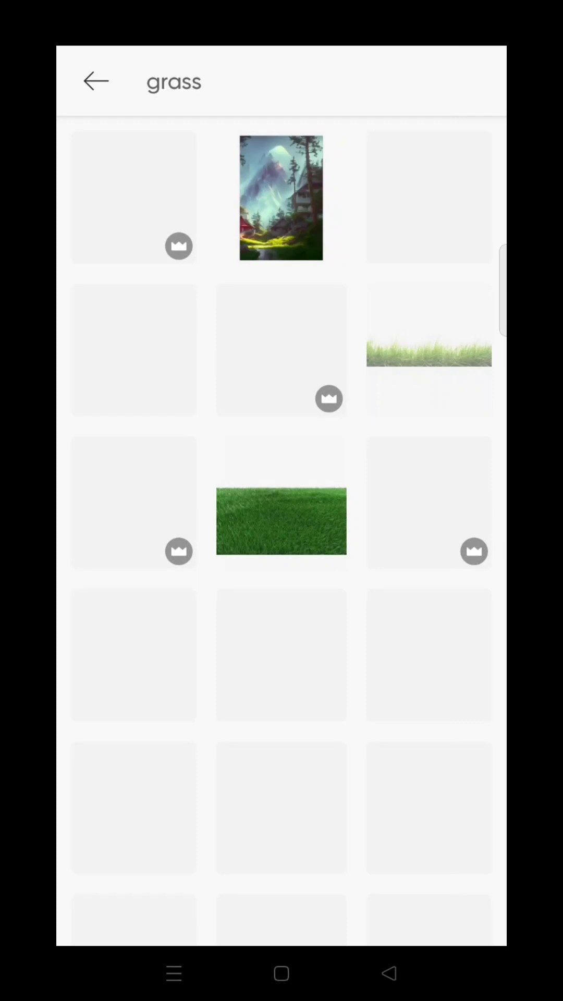
scroll(down, 3)
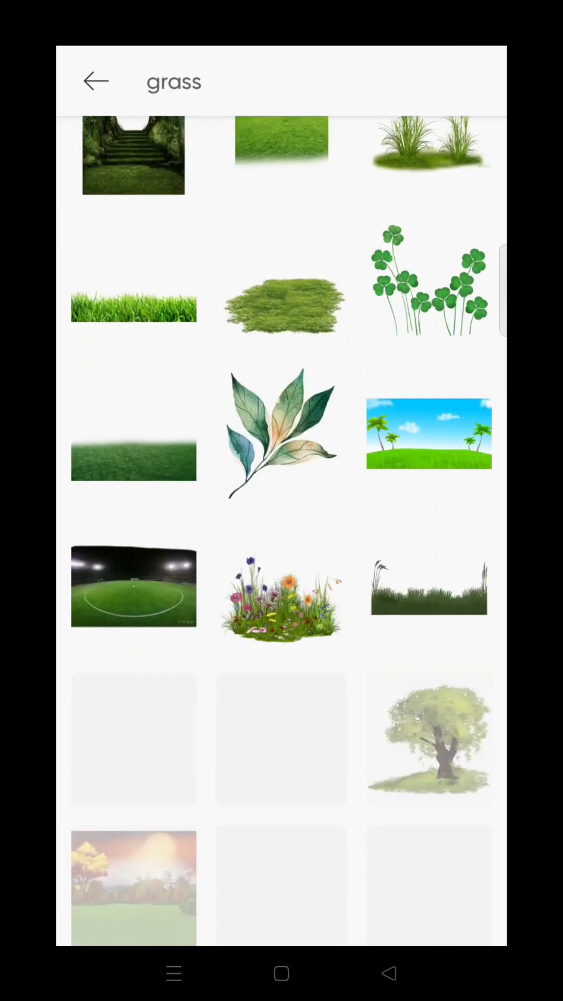
click(282, 597)
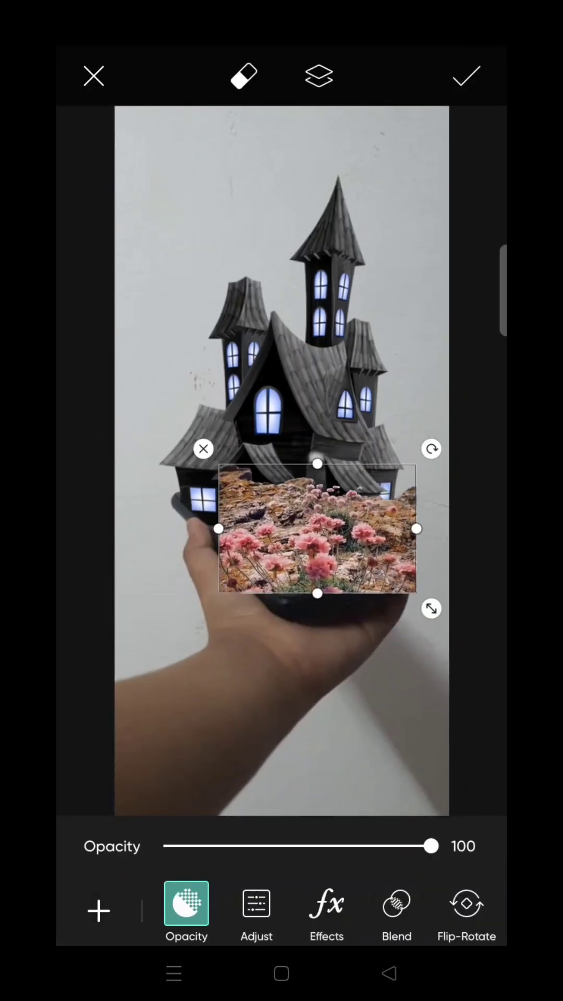
Erase excess around the pink flowers so they fit the phone, then apply.
click(243, 76)
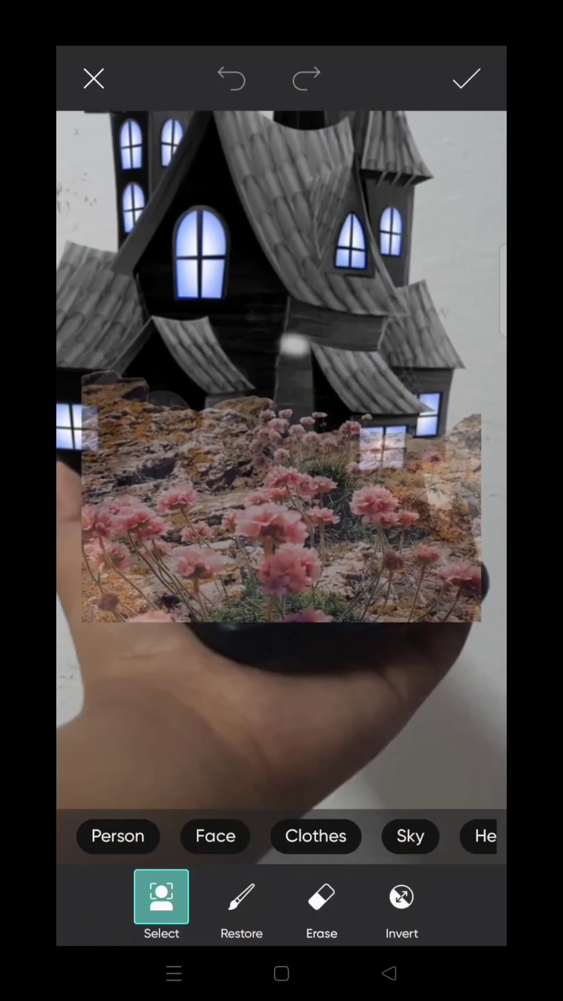
click(322, 896)
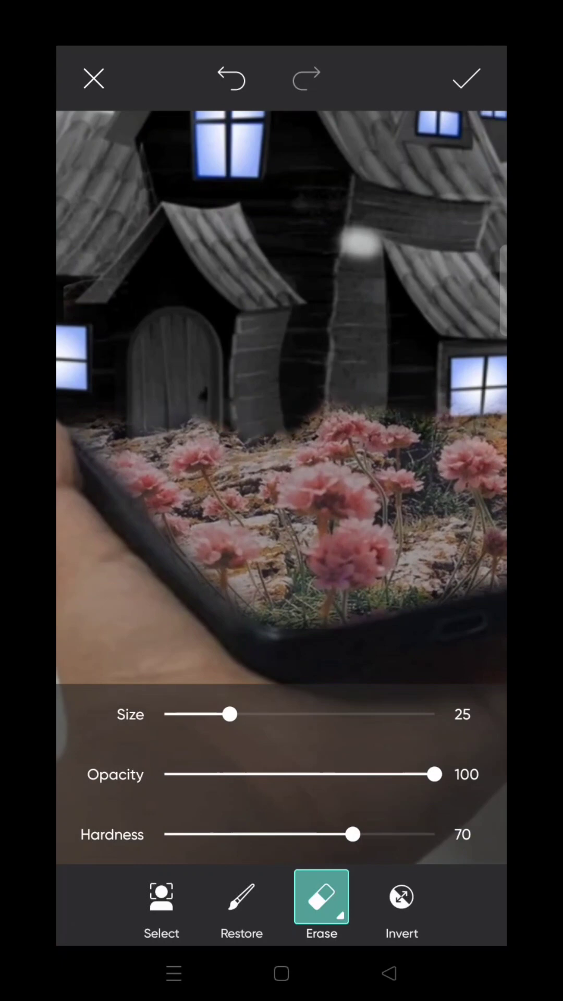
click(466, 77)
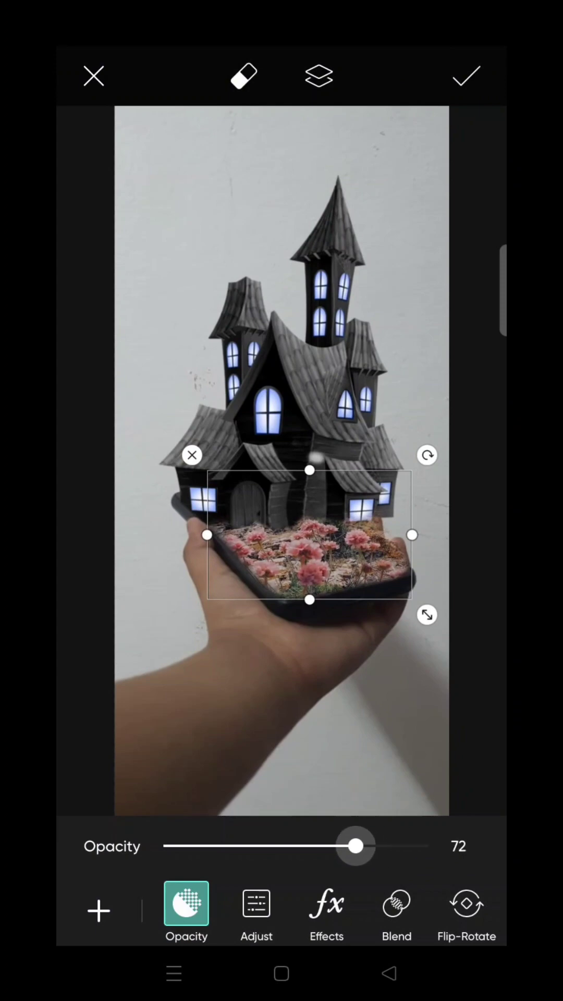
click(465, 75)
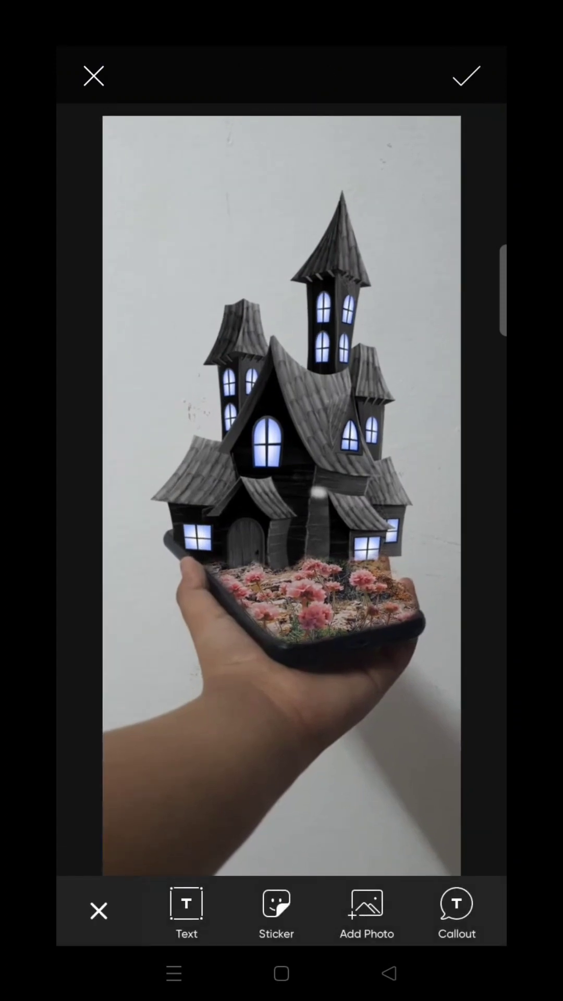
Find and add the pink-and-blue cloudy sky image over the upper picture.
click(276, 911)
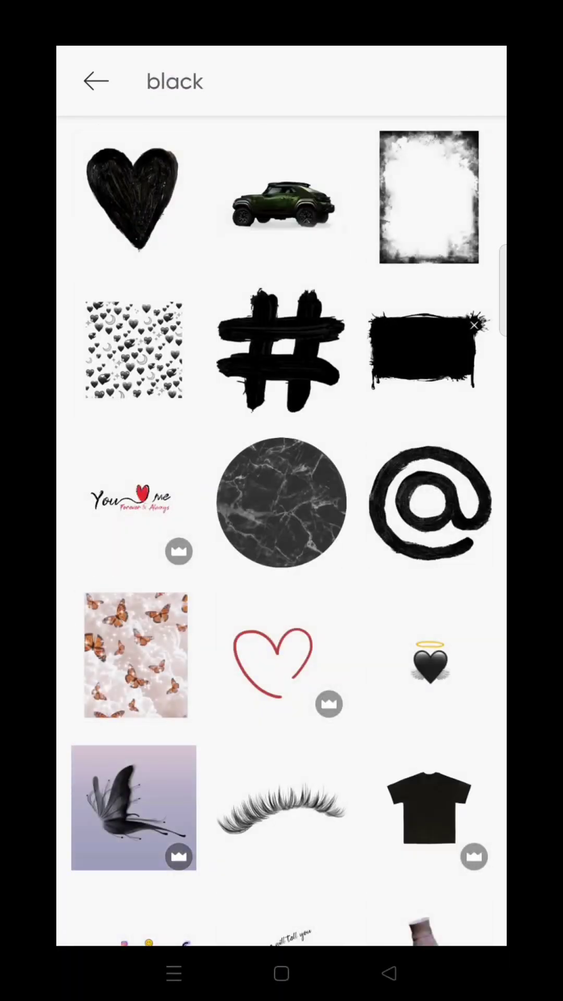
scroll(down, 3)
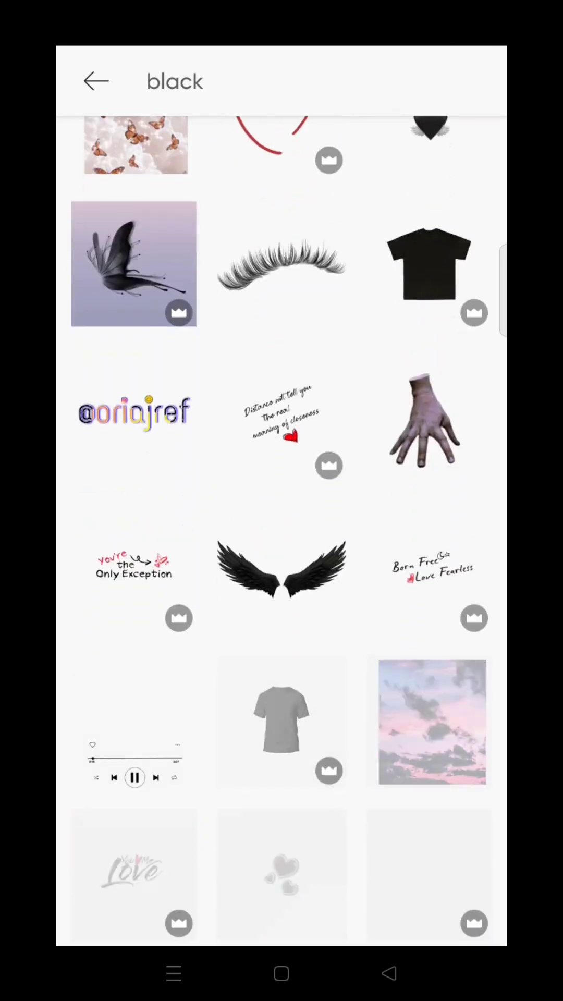
scroll(down, 3)
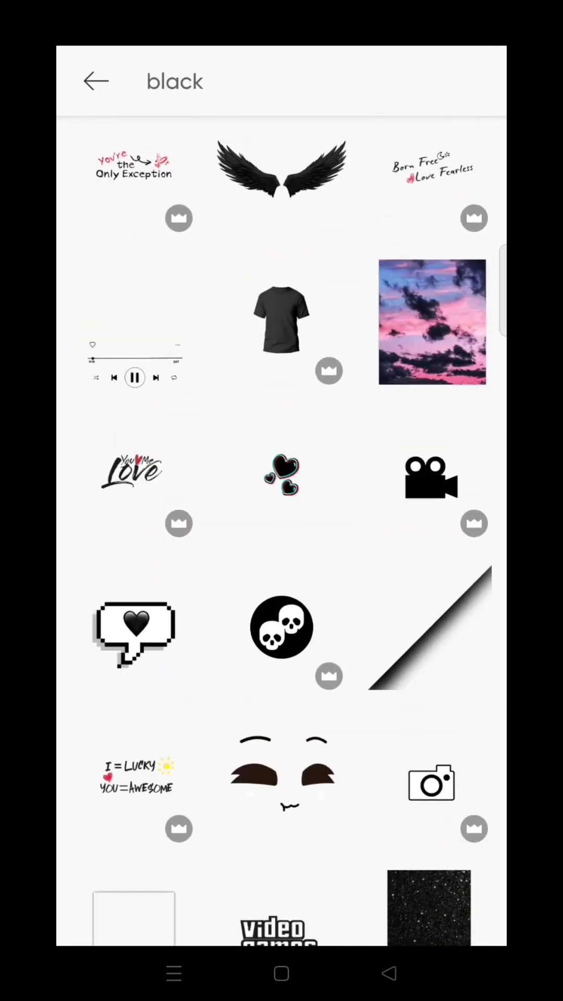
click(432, 321)
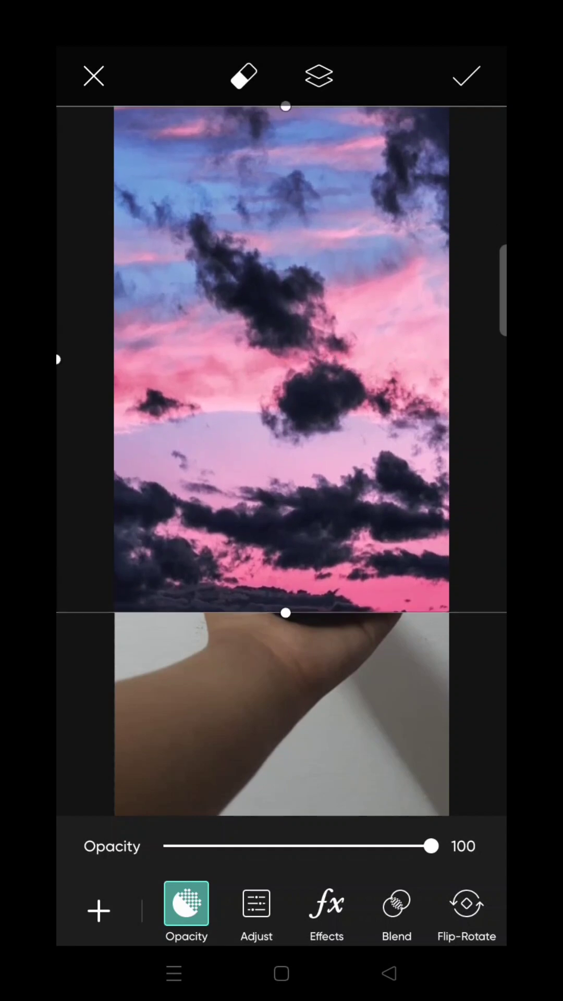
Set the sky layer to Multiply blending at 84 opacity and start erasing.
click(396, 913)
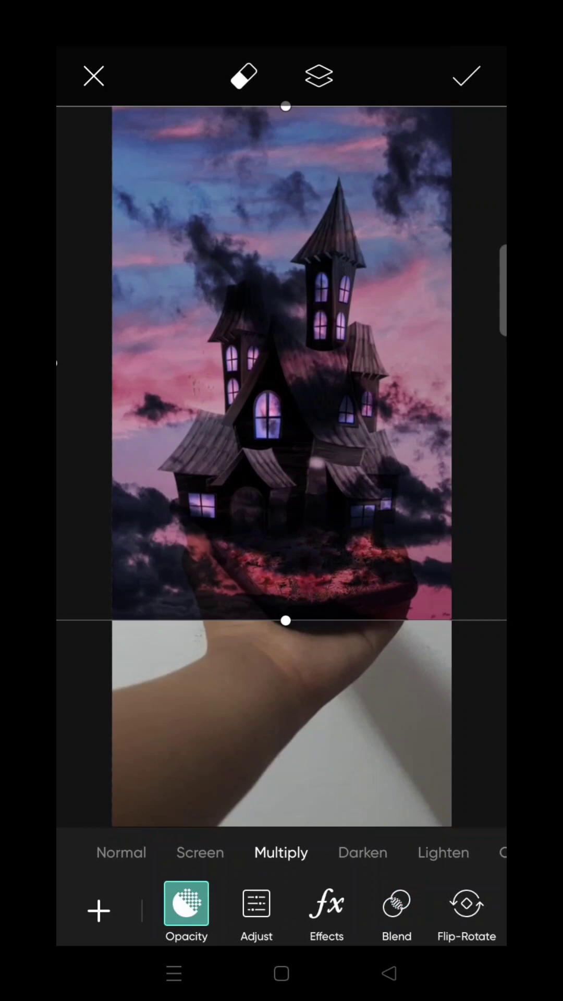
click(185, 901)
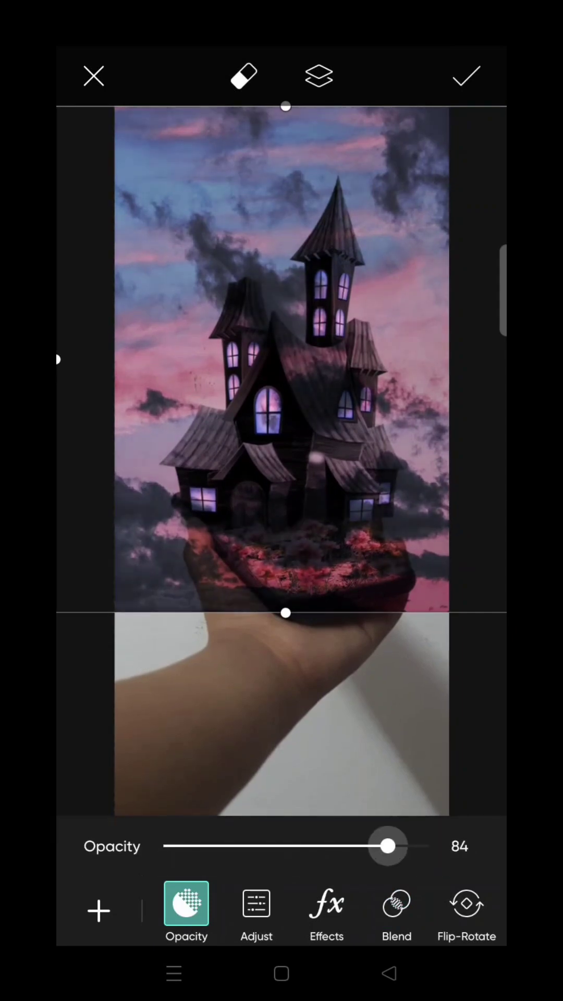
click(243, 75)
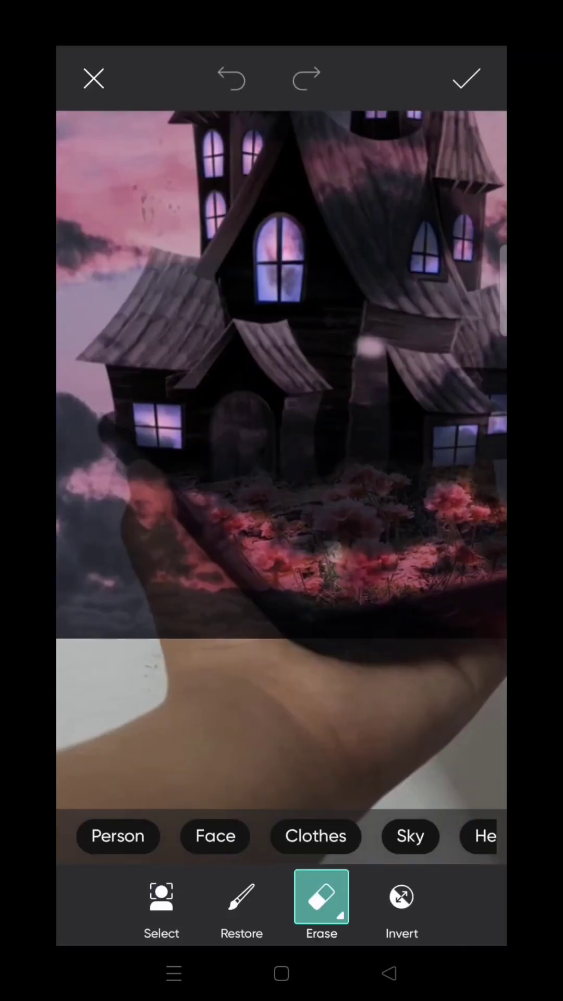
Switch to Erase mode to remove sky from over the house and hand.
click(321, 897)
text(moo)
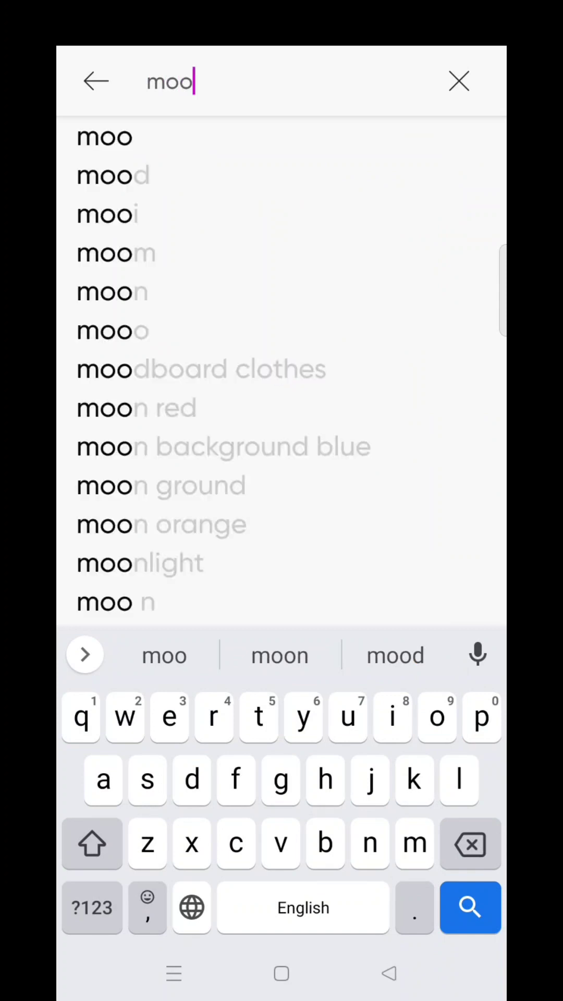
Add the glowing cloudy moon sticker to the upper right of the sky.
click(279, 654)
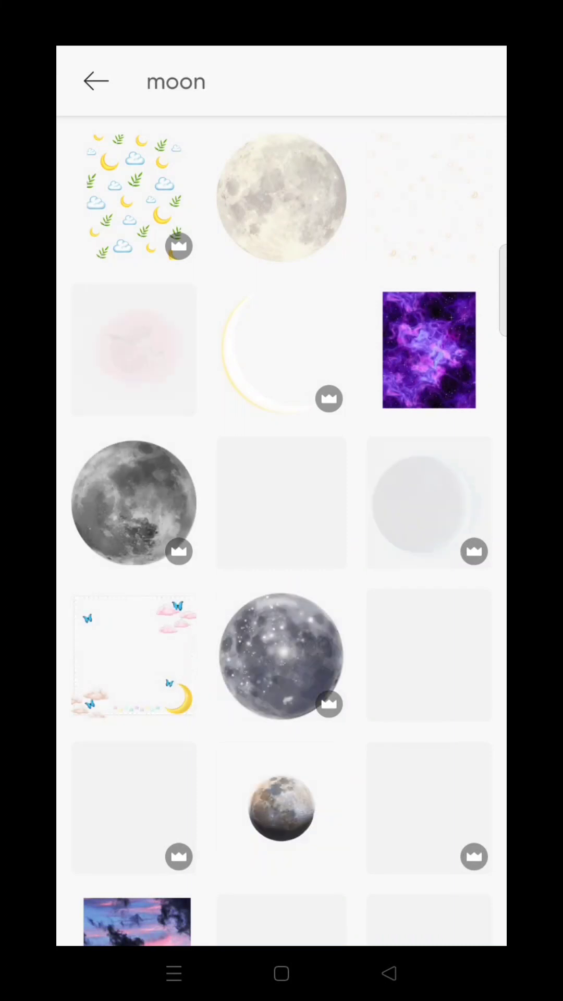
scroll(down, 3)
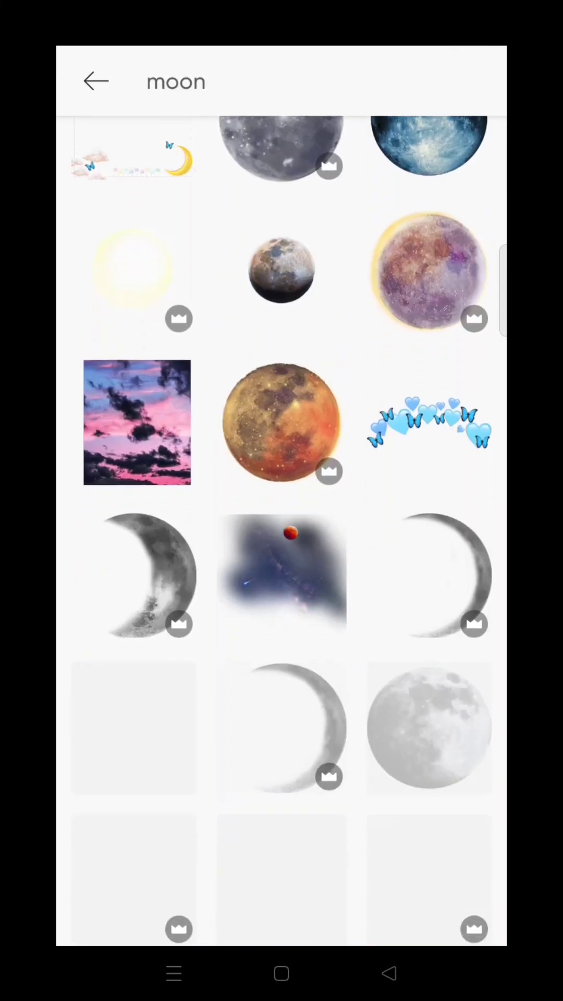
scroll(down, 3)
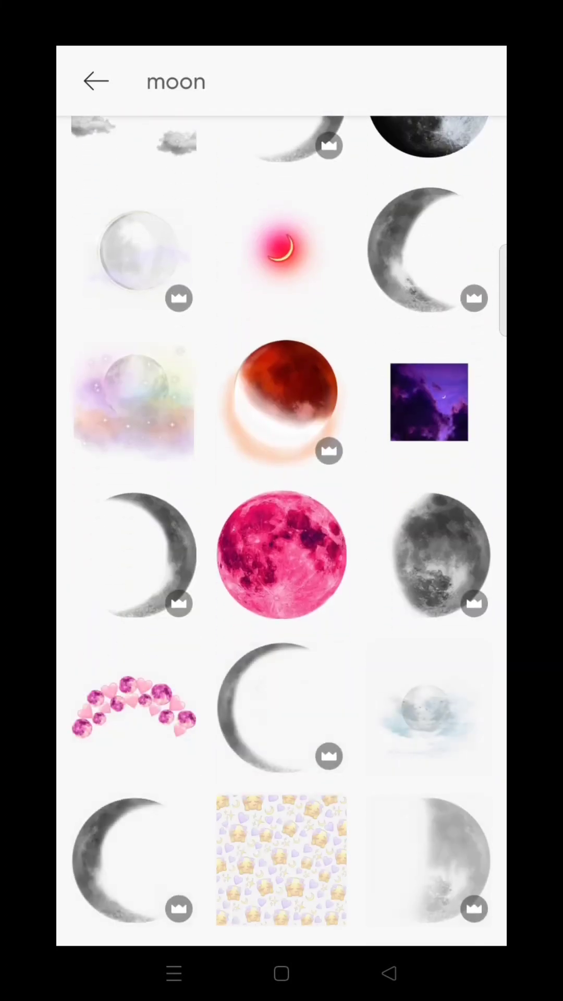
scroll(down, 3)
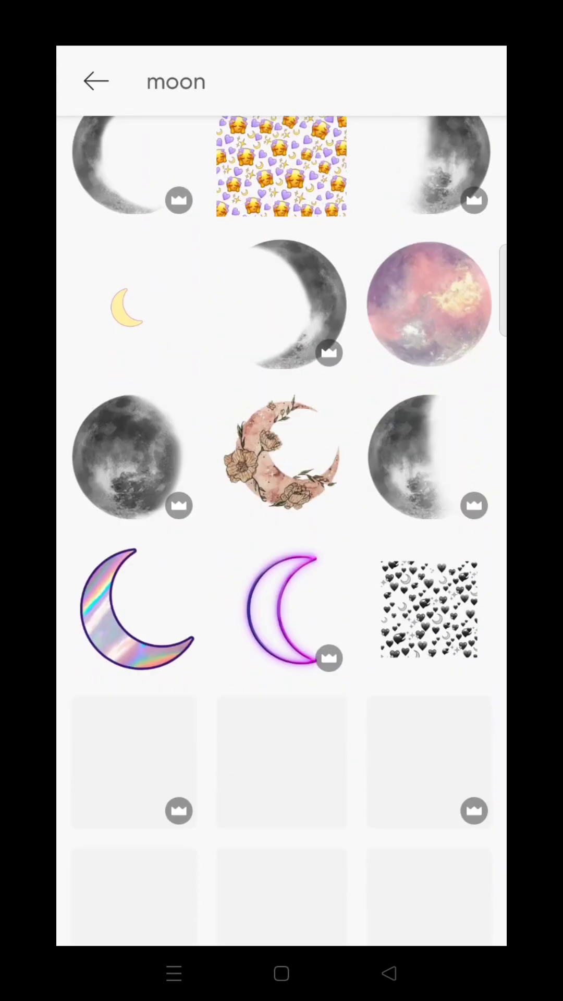
scroll(down, 3)
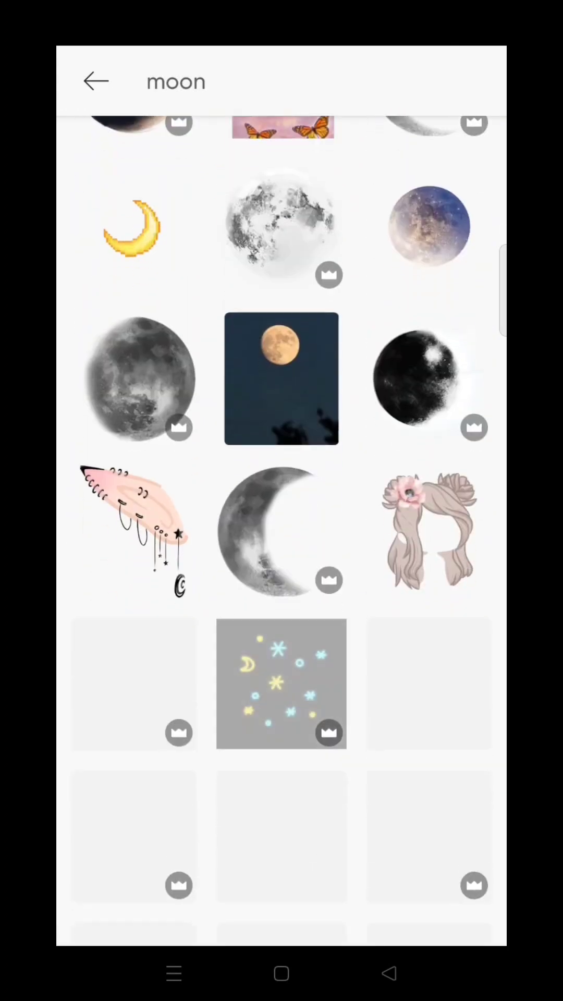
scroll(down, 3)
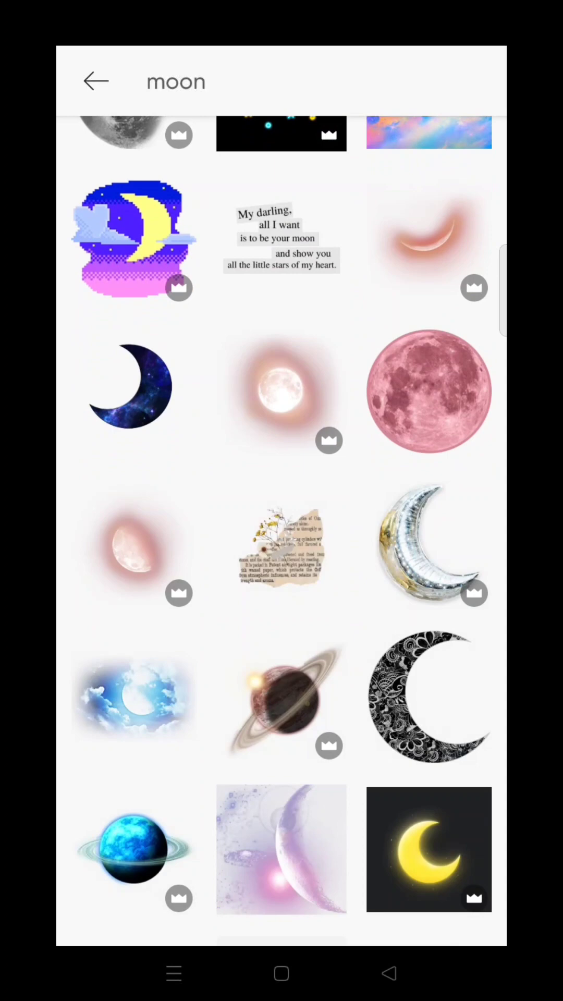
click(281, 395)
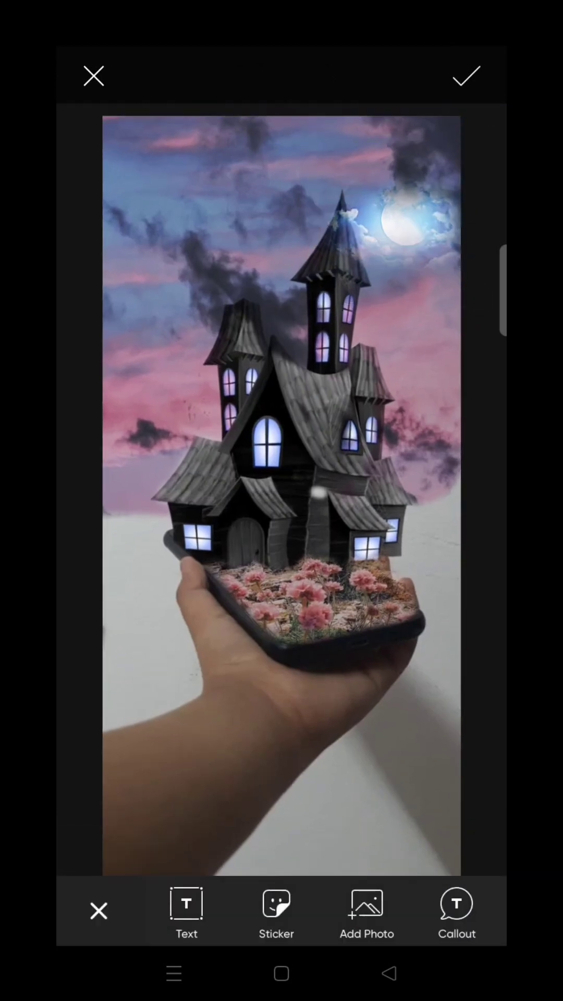
Add bats erased off the tower, plus a witch sticker at opacity 73.
click(276, 911)
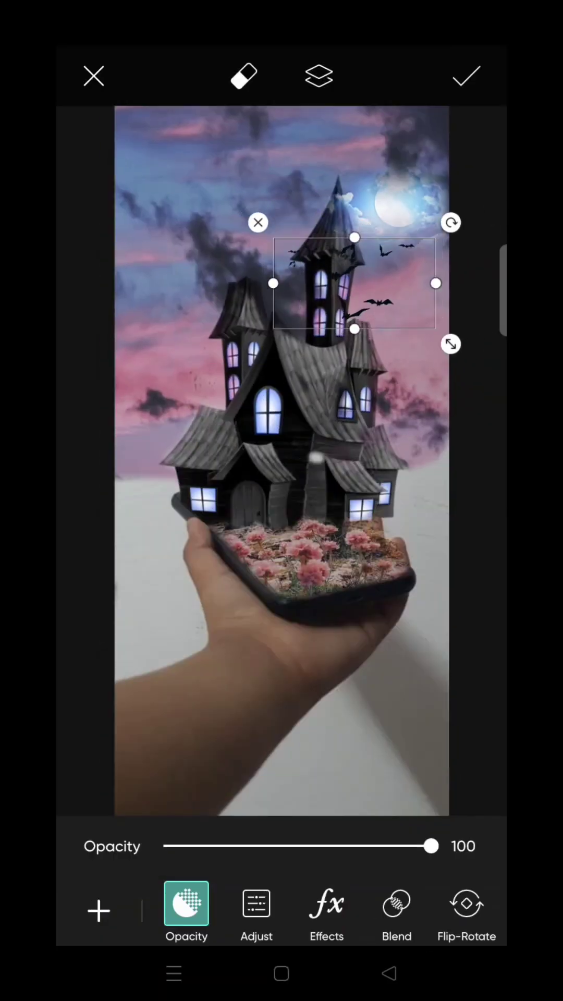
click(465, 75)
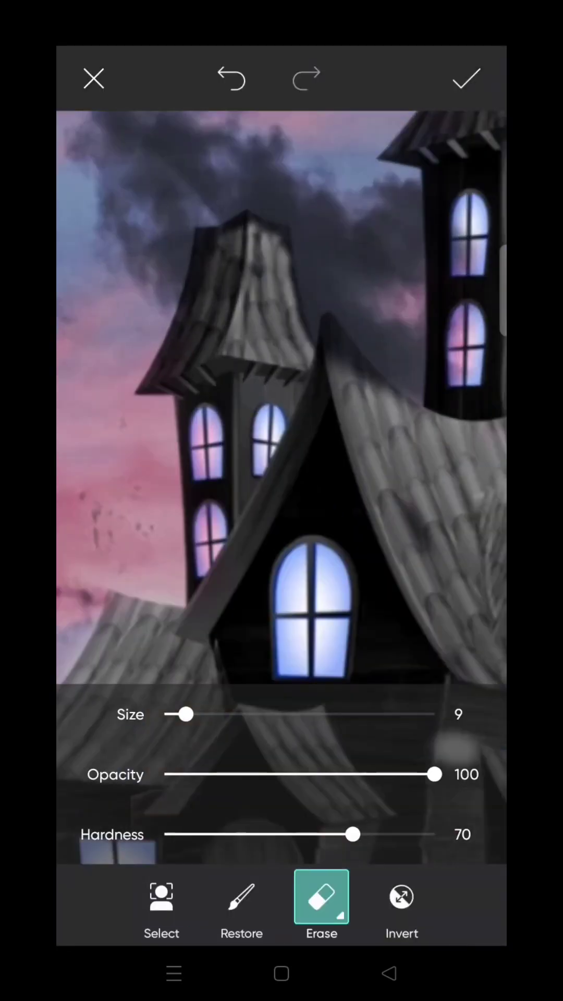
click(465, 77)
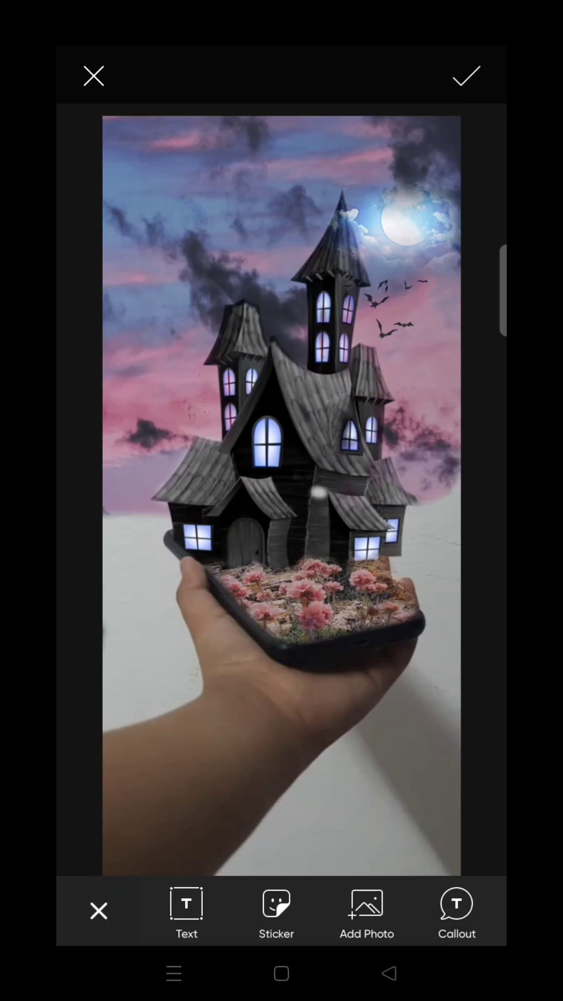
click(277, 912)
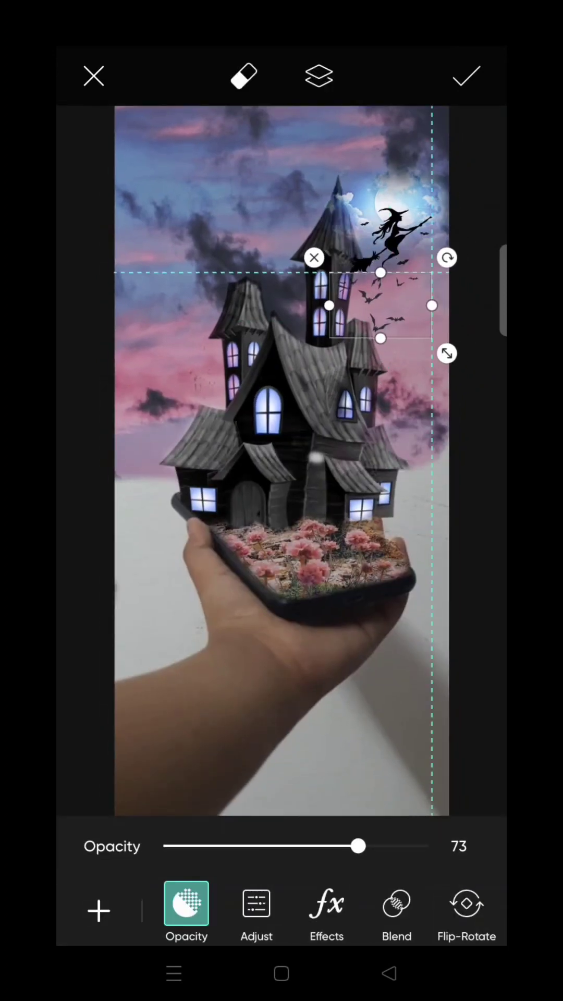
click(466, 75)
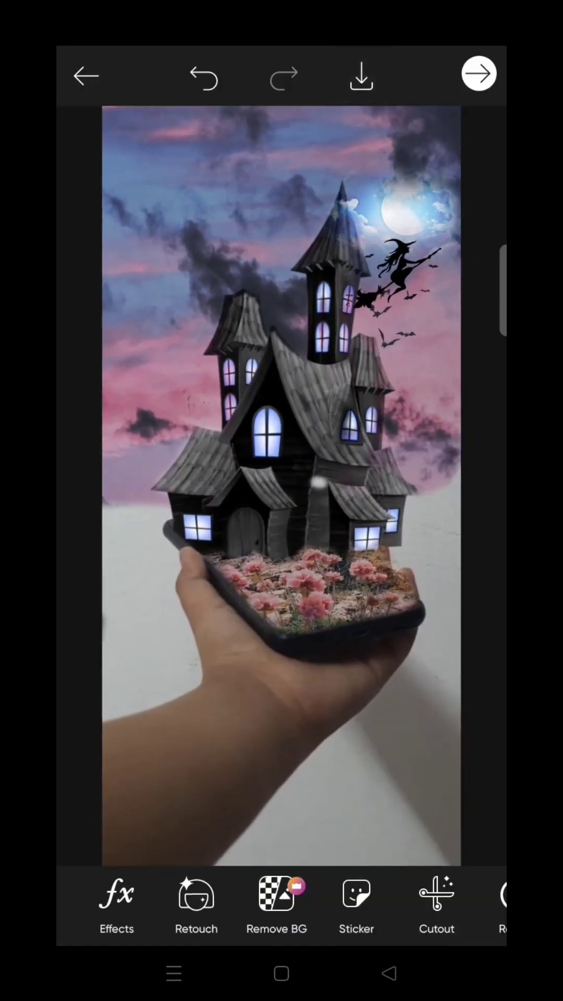
Download the finished picture to Gallery and close the More Options sheet.
click(361, 74)
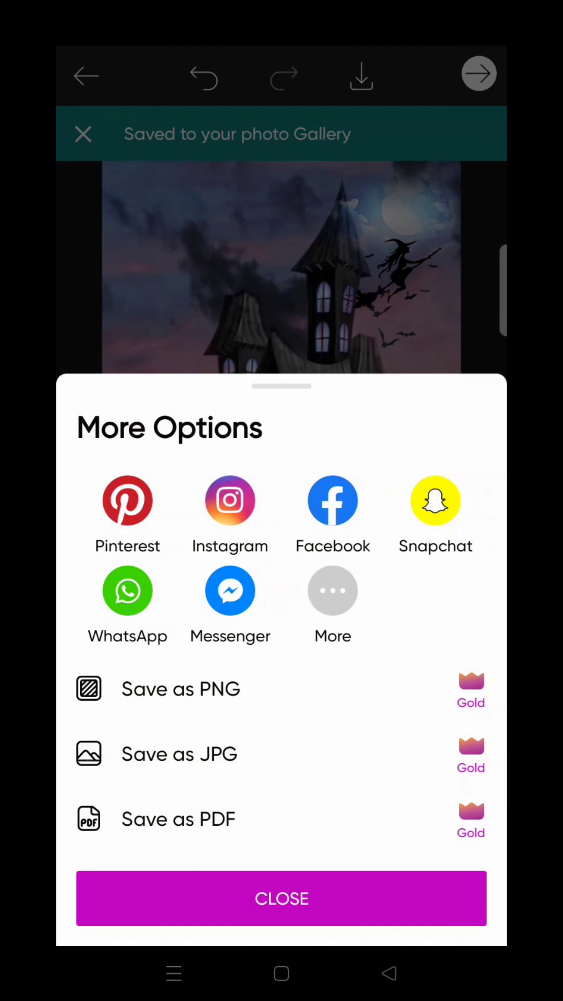
click(281, 898)
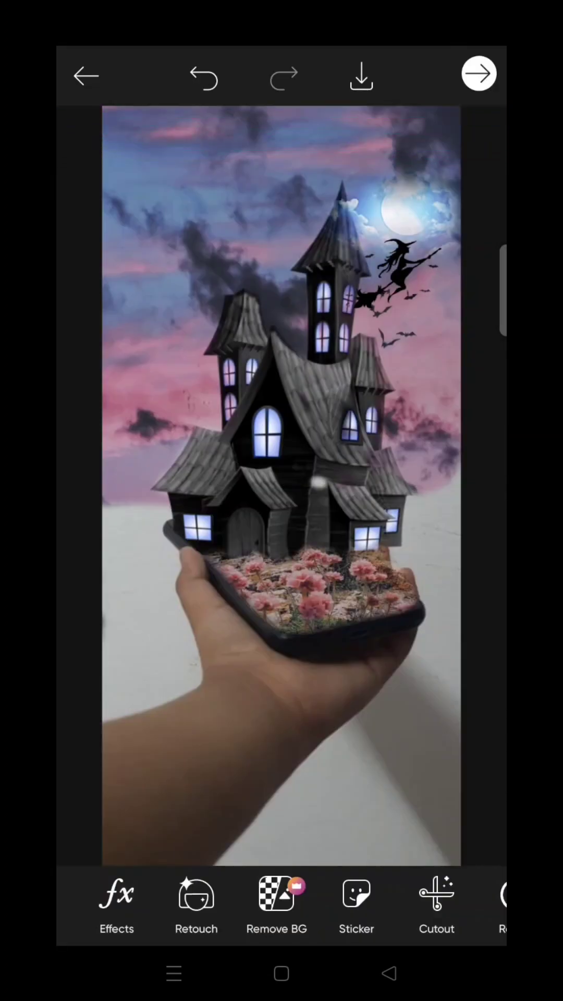